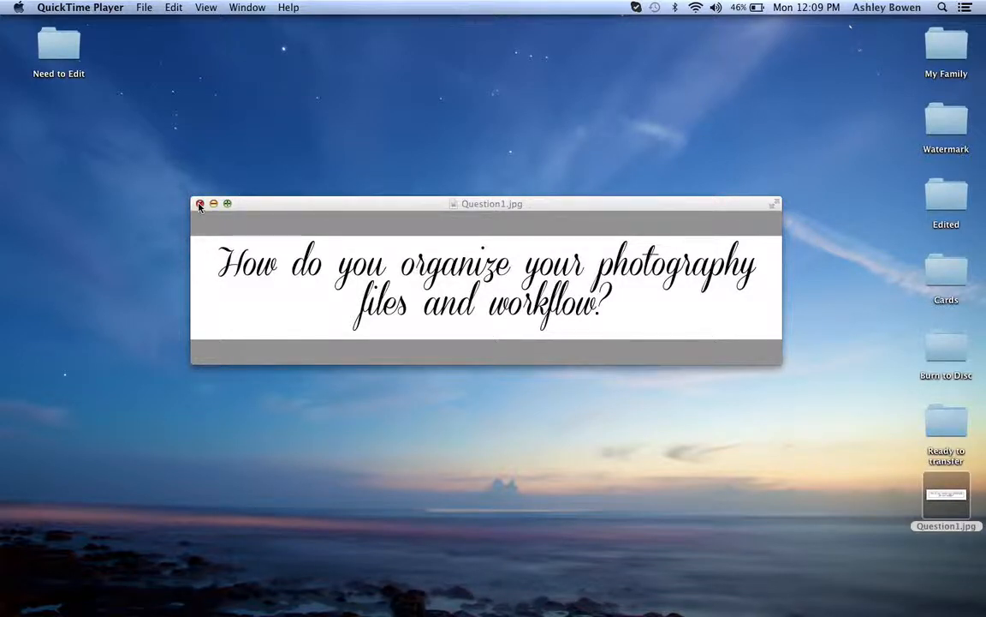
# - Close the Question1.jpg window about organizing photography files, clearing the desktop
pyautogui.click(198, 204)
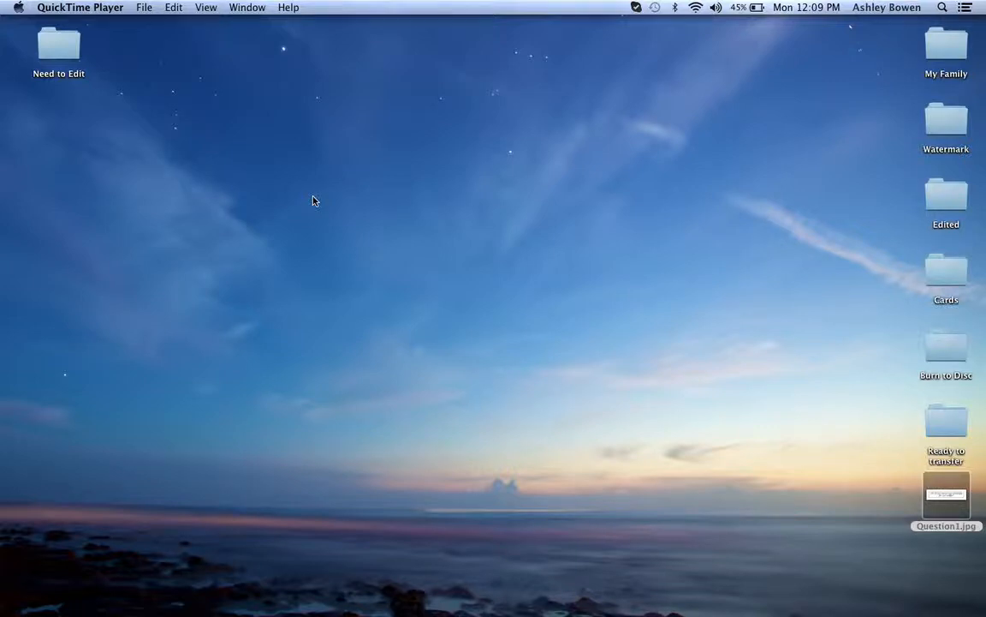
pyautogui.moveTo(76, 81)
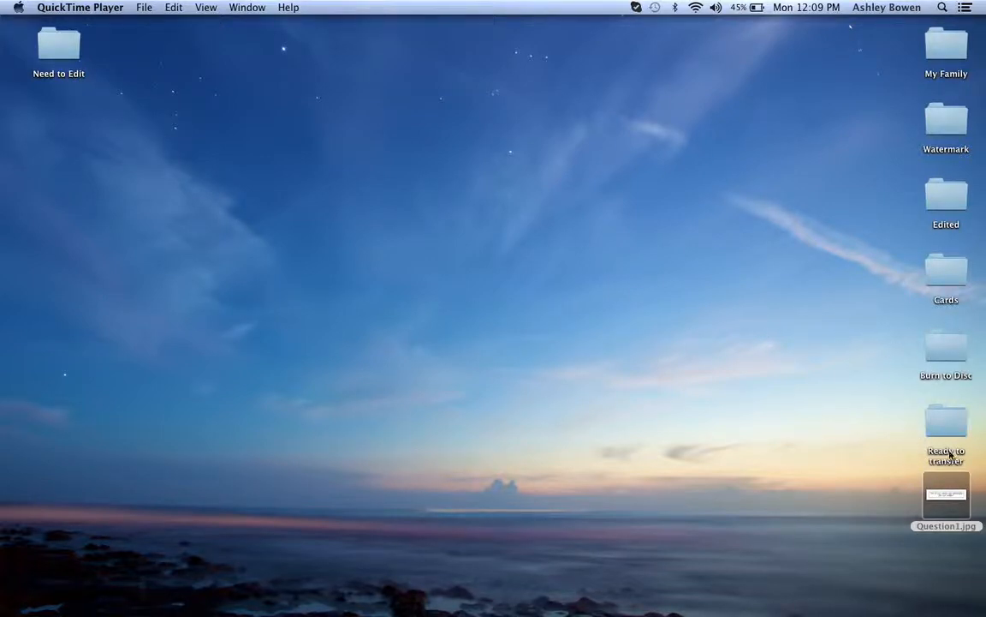
pyautogui.moveTo(380, 325)
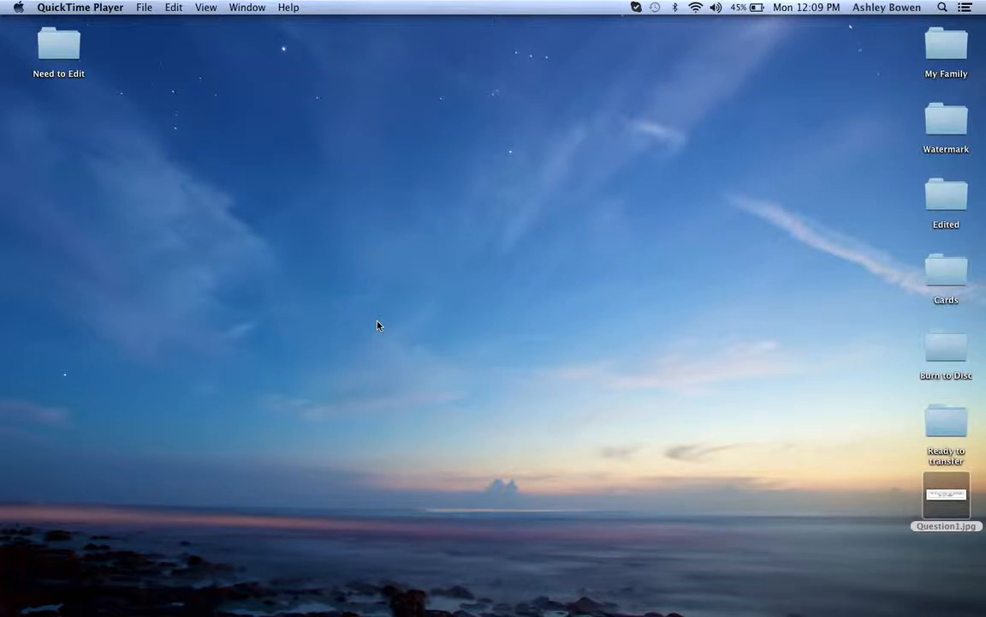
pyautogui.moveTo(60, 53)
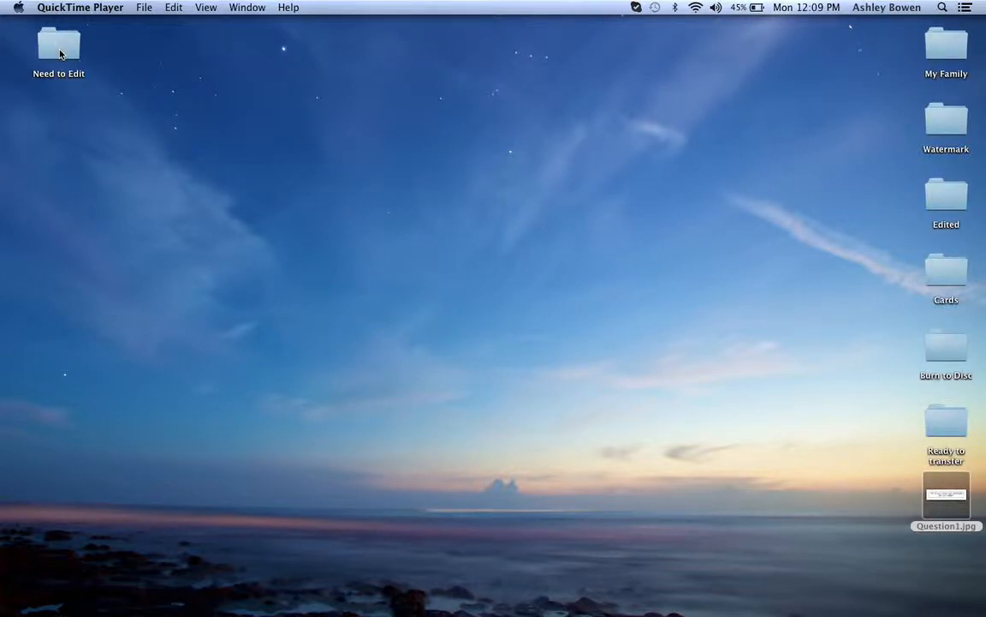
pyautogui.doubleClick(58, 48)
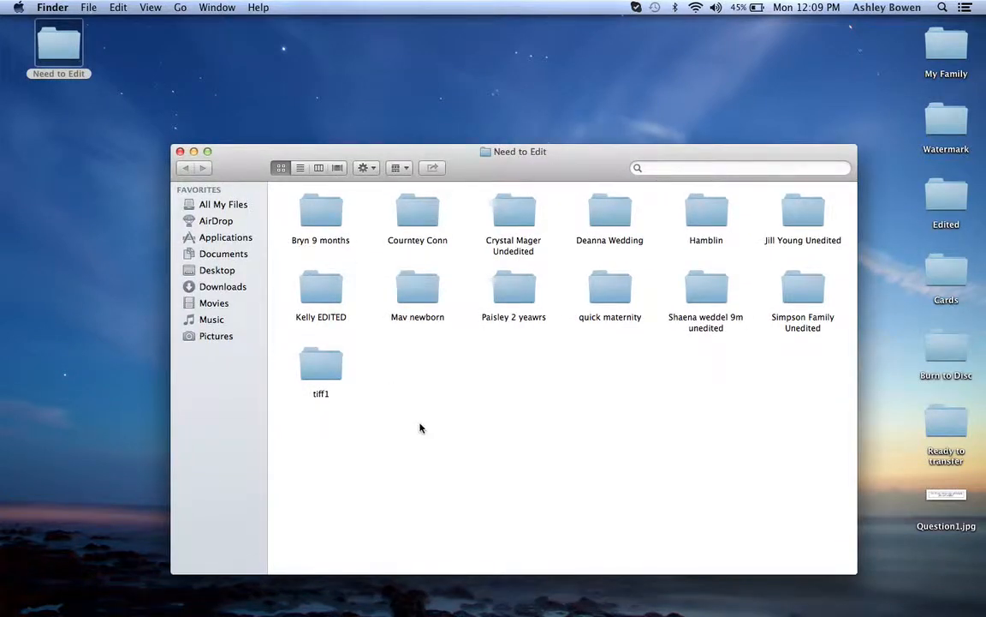
pyautogui.moveTo(470, 403)
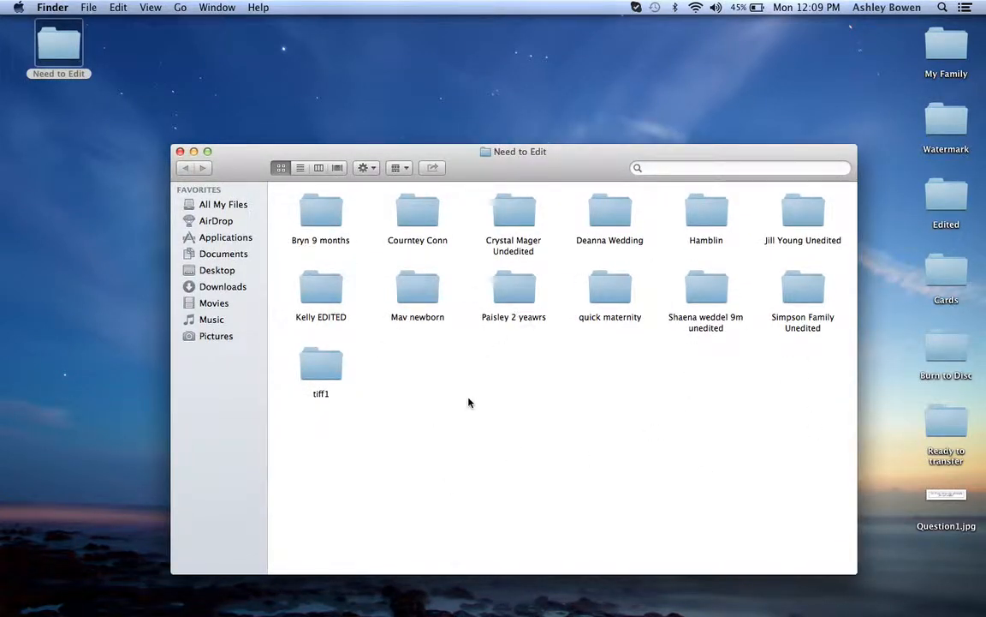
pyautogui.moveTo(414, 280)
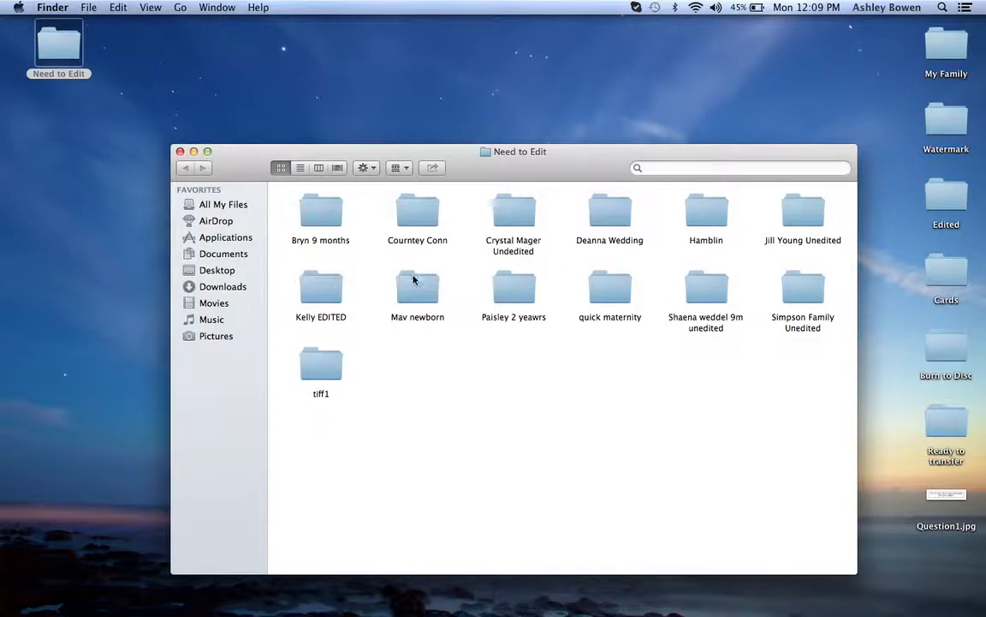
pyautogui.moveTo(180, 151)
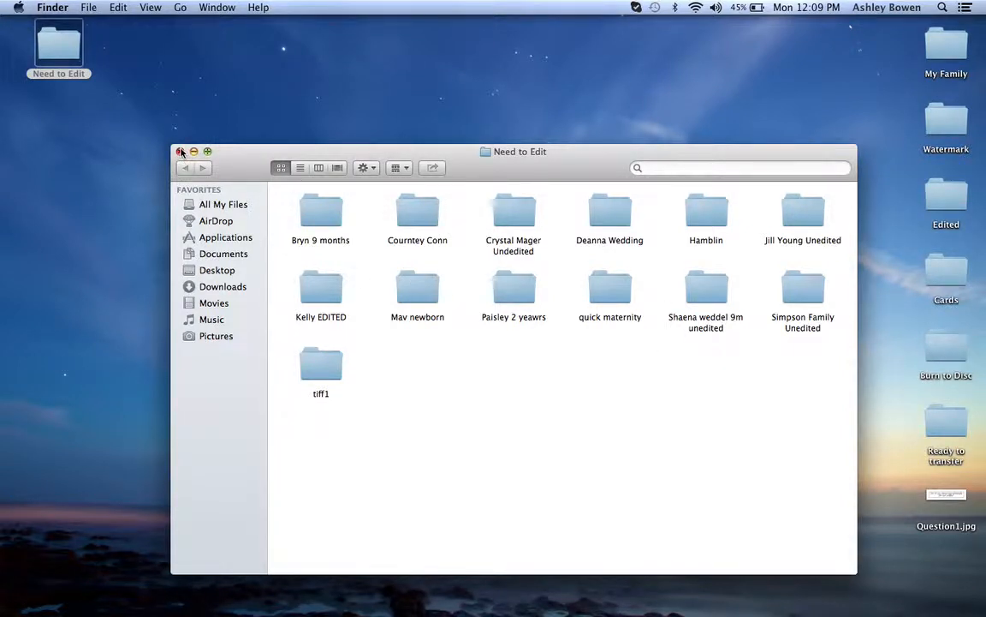
pyautogui.moveTo(455, 271)
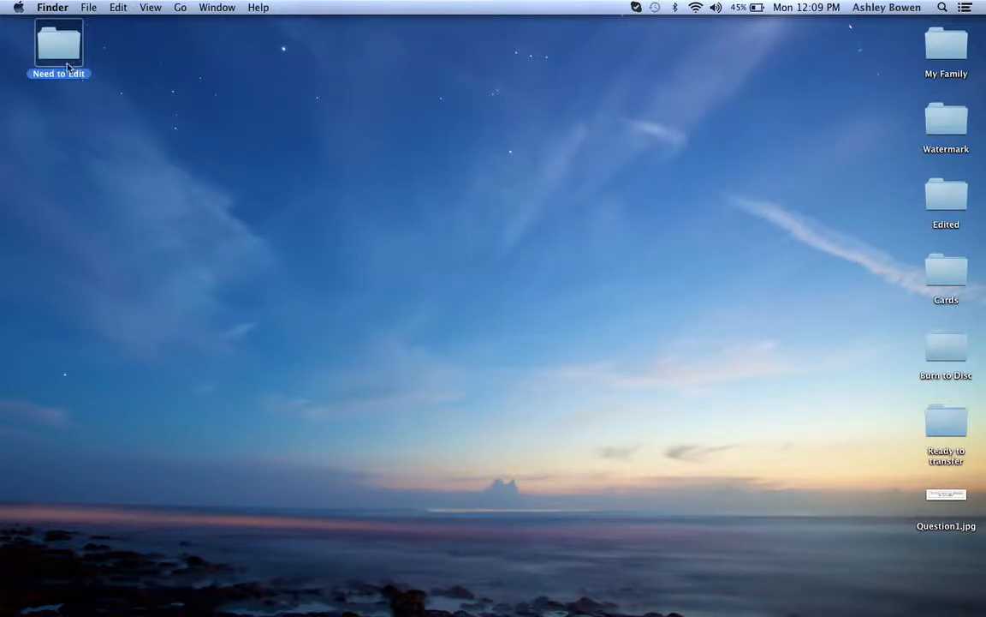
pyautogui.moveTo(498, 281)
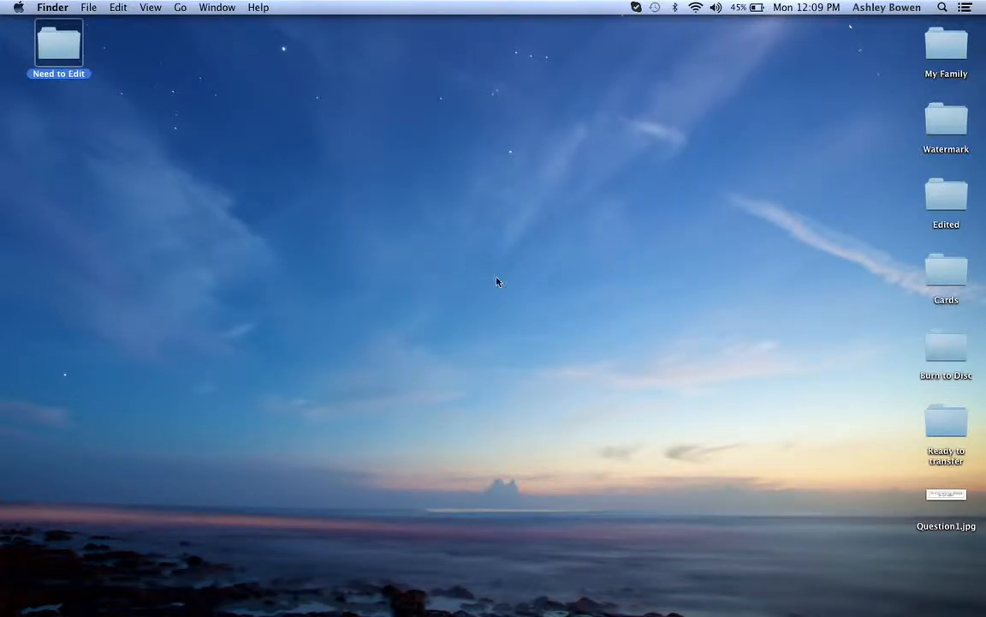
pyautogui.moveTo(958, 358)
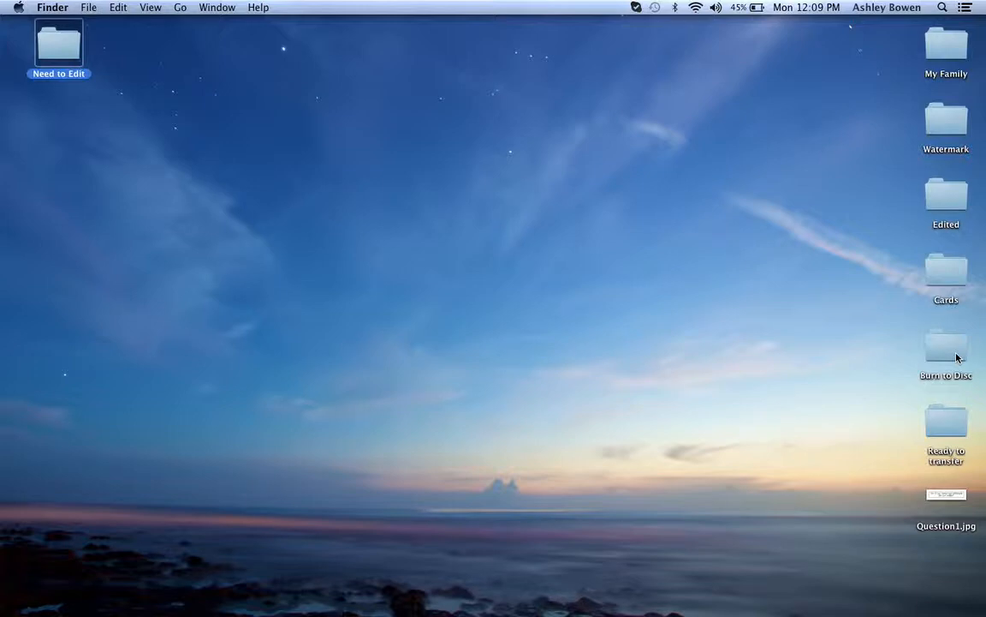
pyautogui.doubleClick(945, 346)
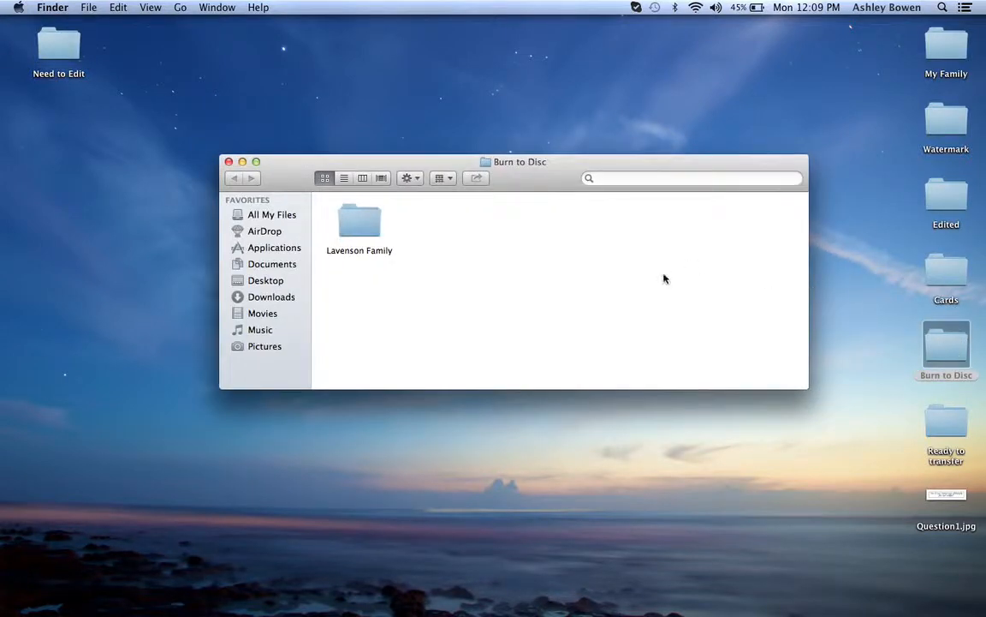
pyautogui.moveTo(495, 281)
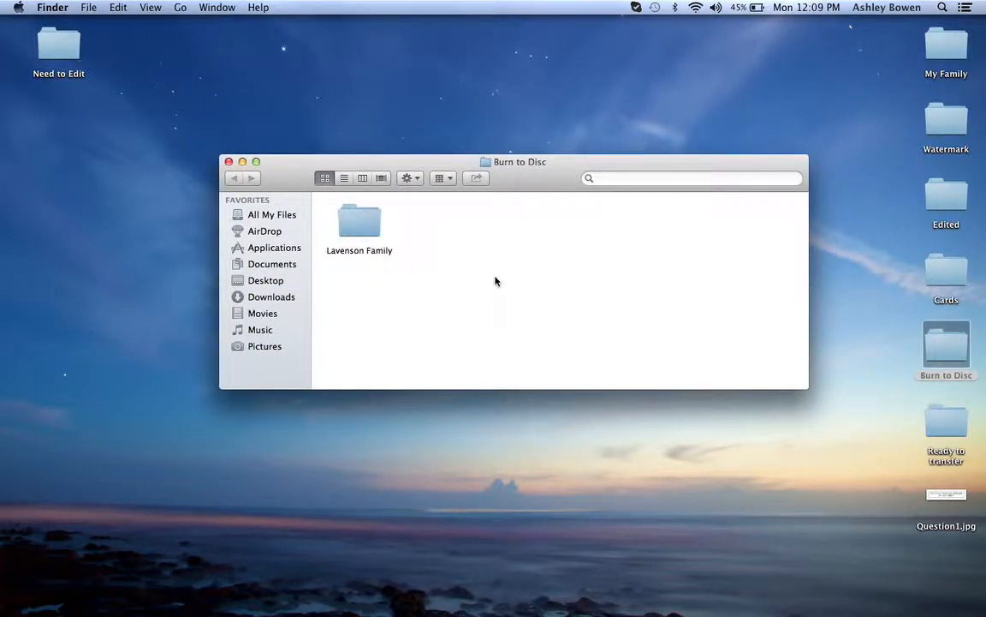
pyautogui.moveTo(431, 264)
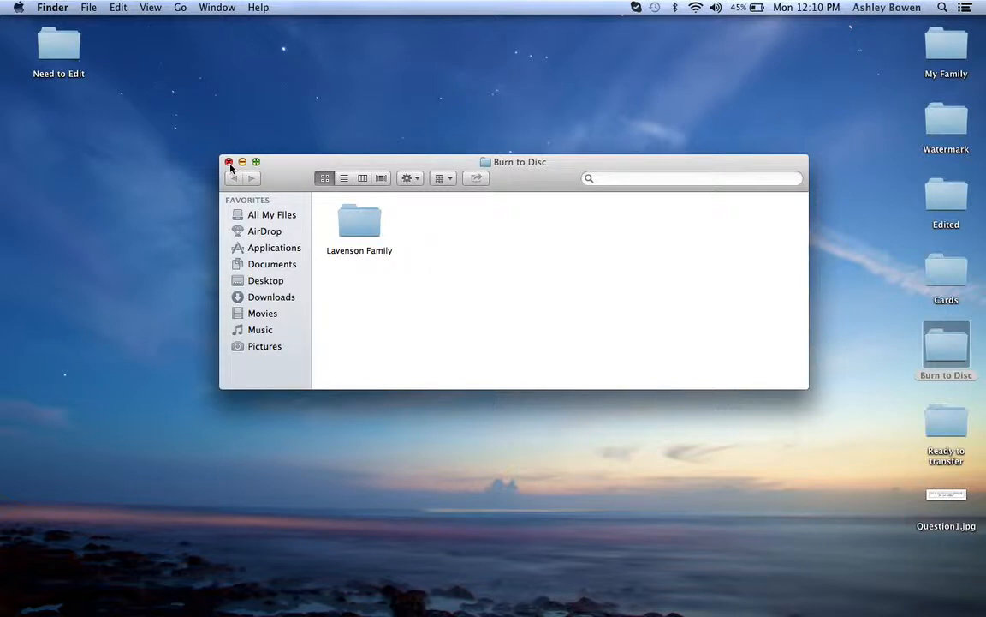
pyautogui.moveTo(389, 225)
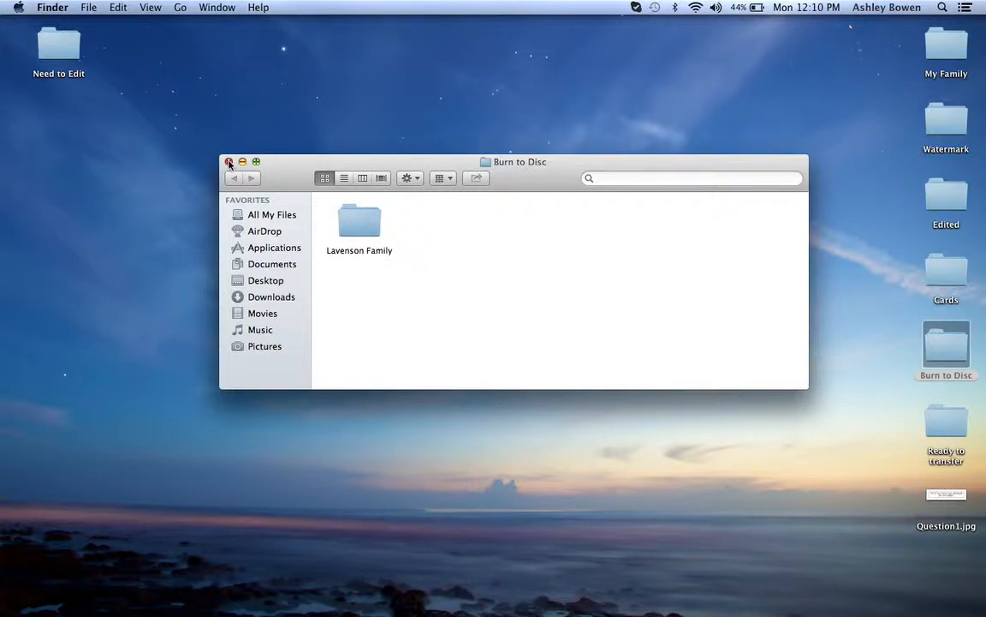
pyautogui.click(230, 161)
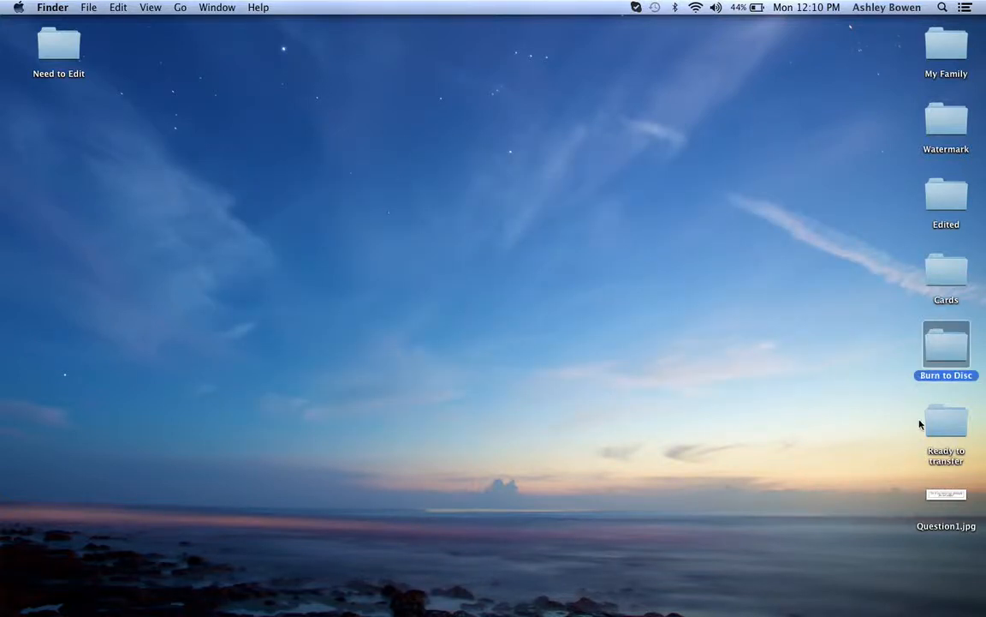
# - View the Cave Exploration folder inside Ready to transfer, close it, and select Edited on the desktop
pyautogui.doubleClick(945, 425)
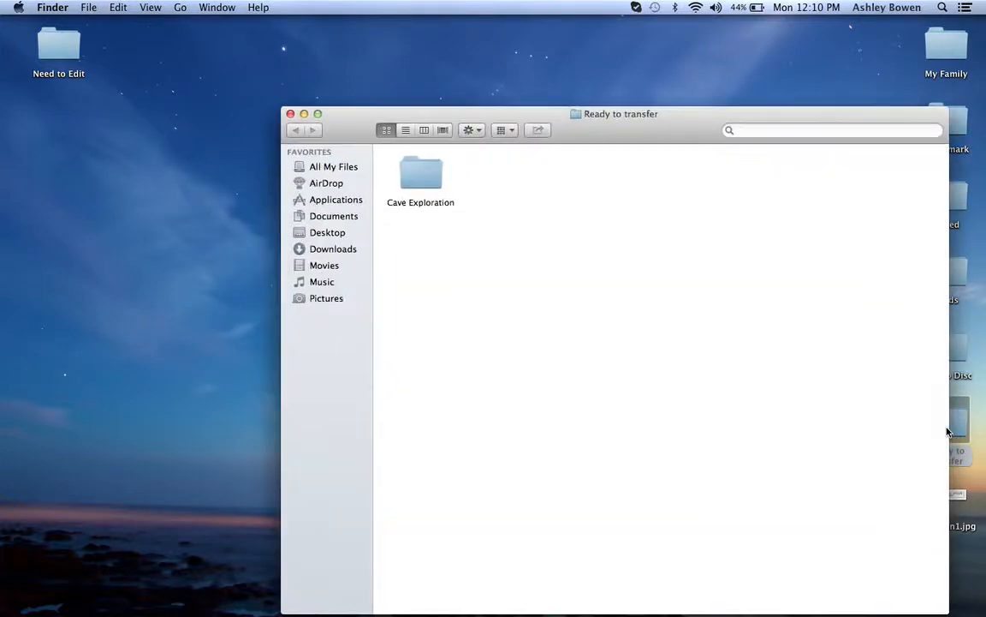
pyautogui.moveTo(442, 202)
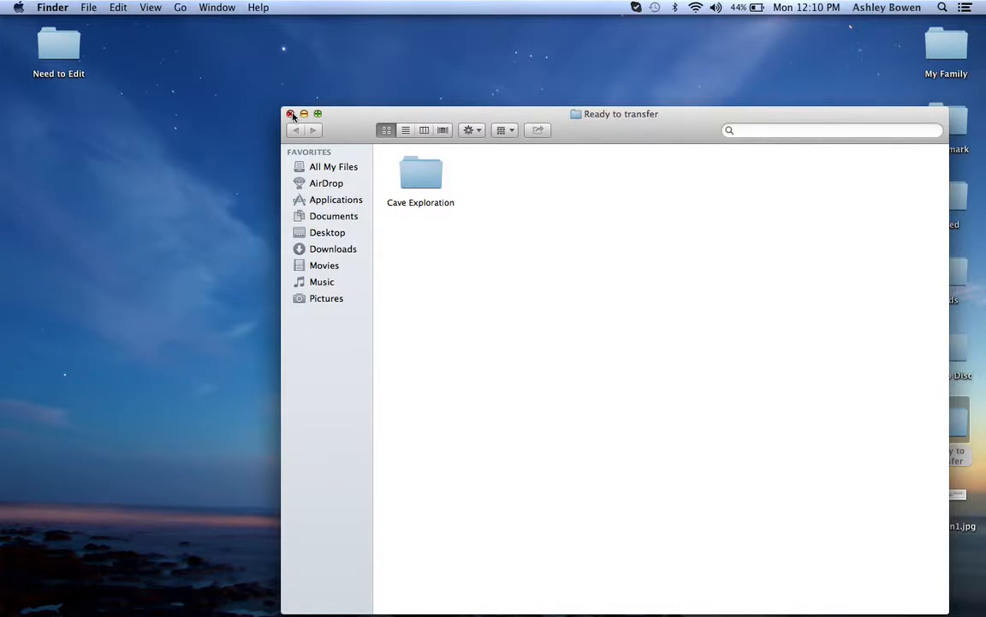
pyautogui.click(292, 114)
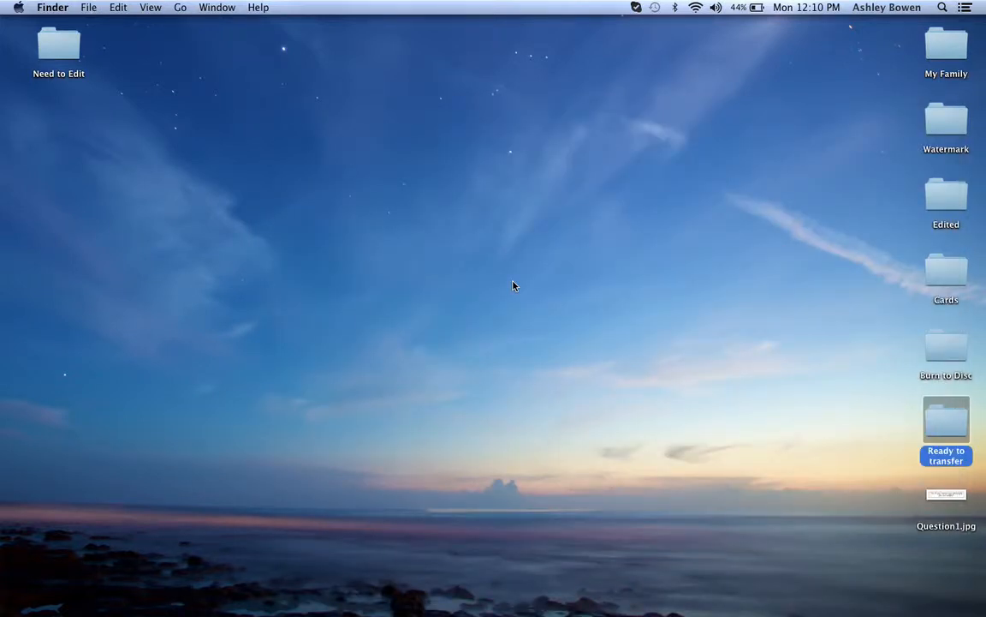
pyautogui.moveTo(568, 315)
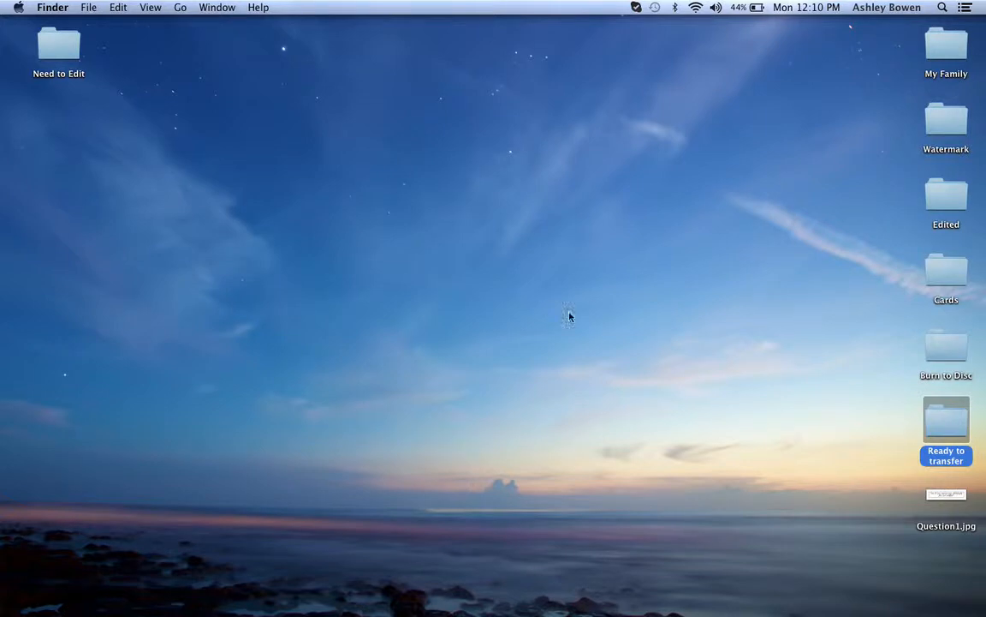
pyautogui.moveTo(931, 421)
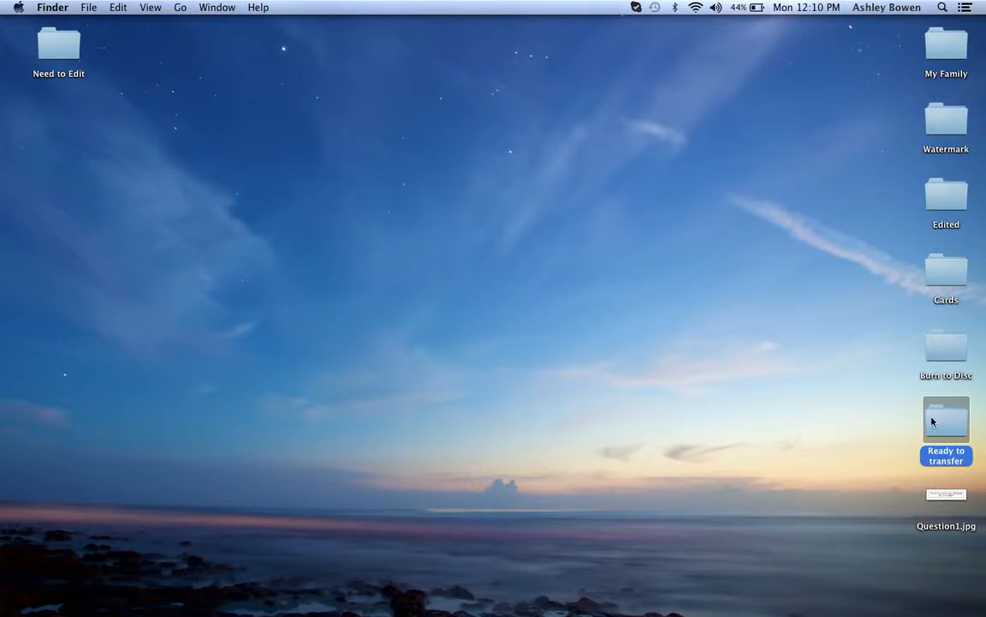
pyautogui.moveTo(565, 396)
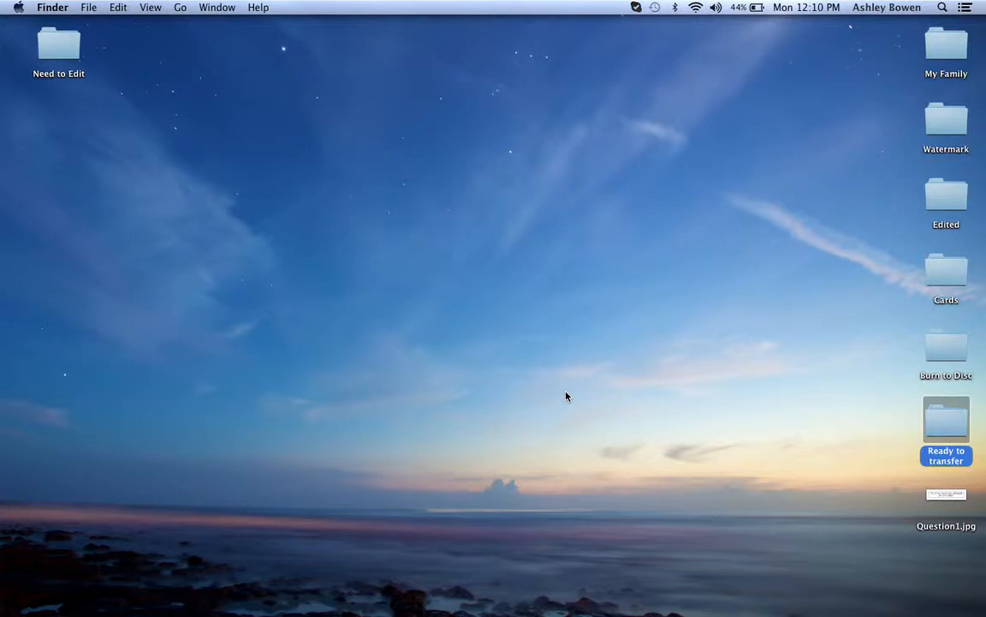
pyautogui.moveTo(767, 569)
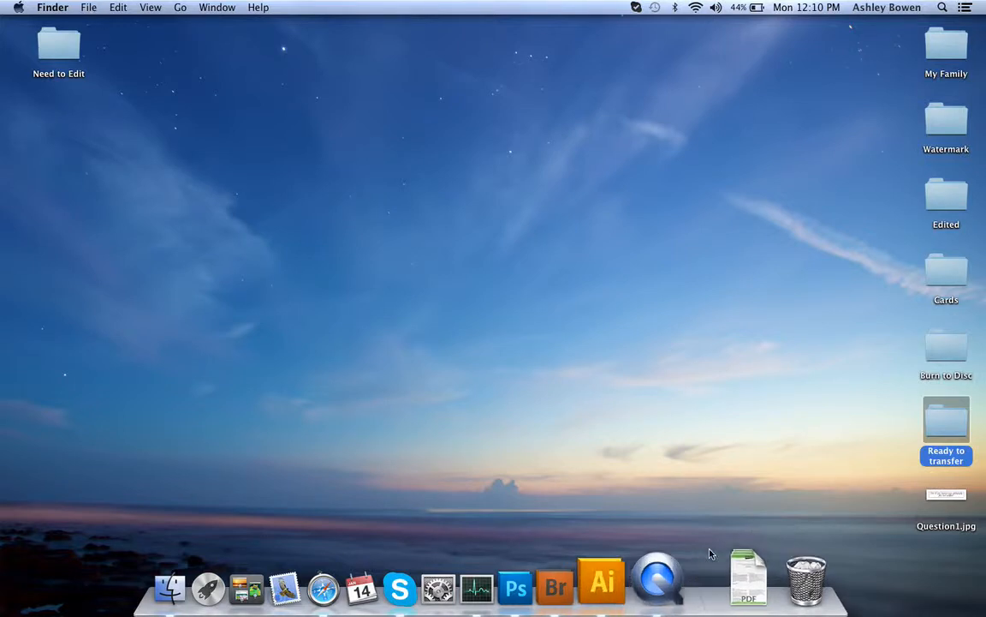
pyautogui.moveTo(514, 439)
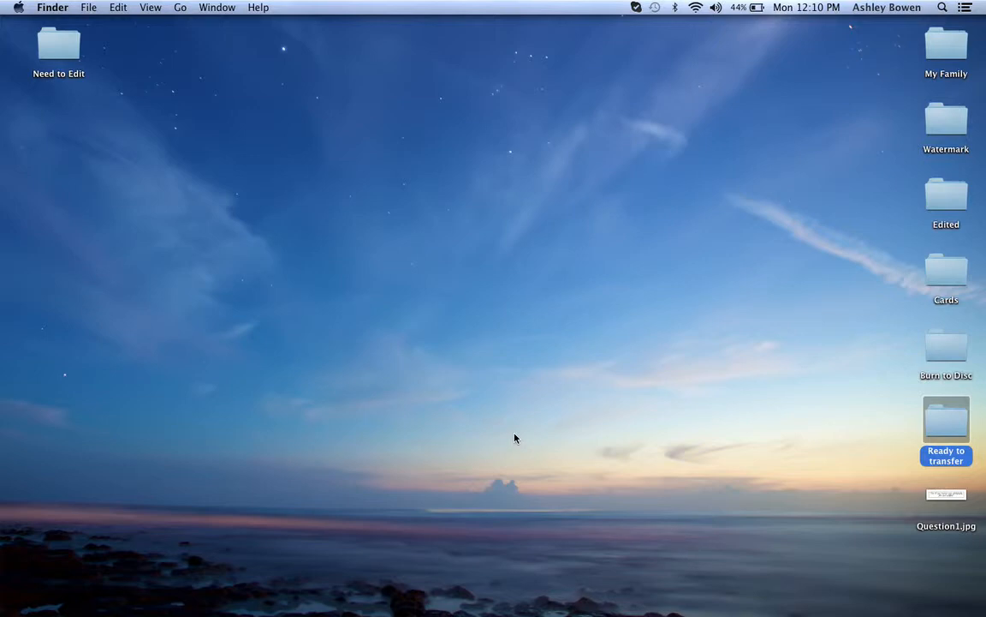
pyautogui.moveTo(402, 586)
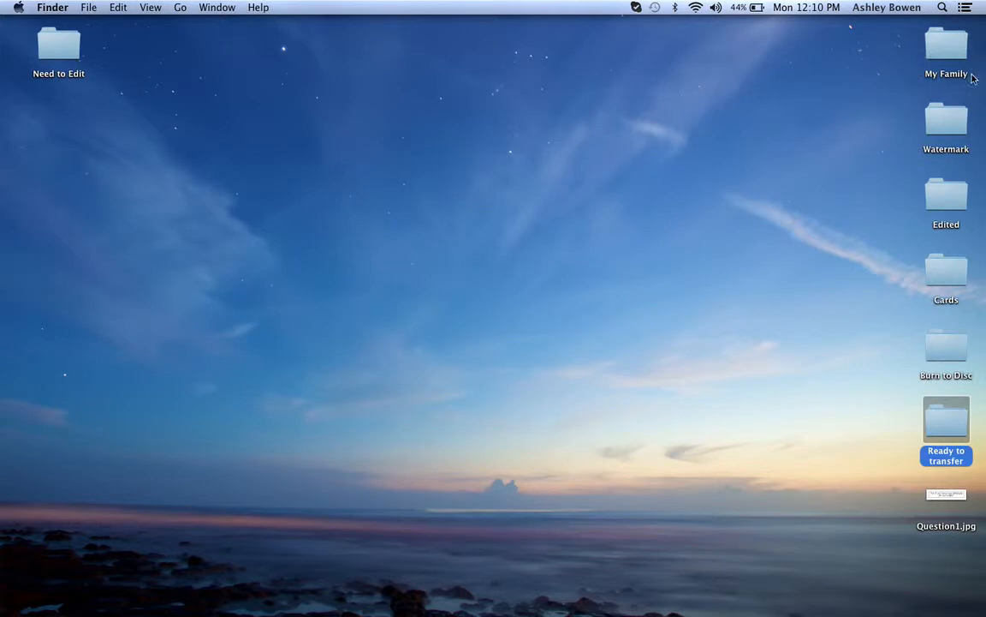
pyautogui.moveTo(952, 199)
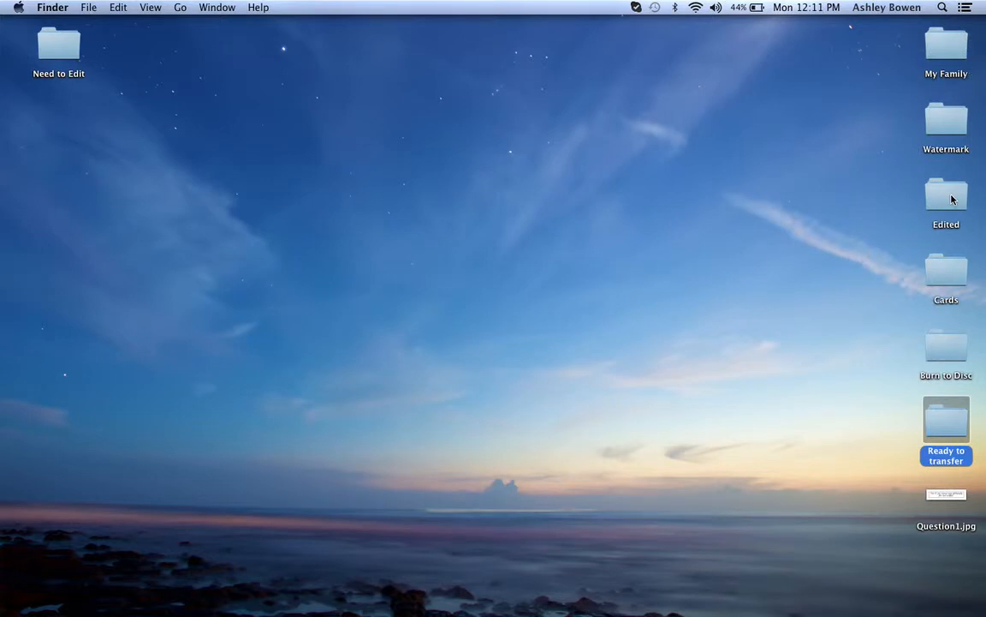
pyautogui.click(945, 196)
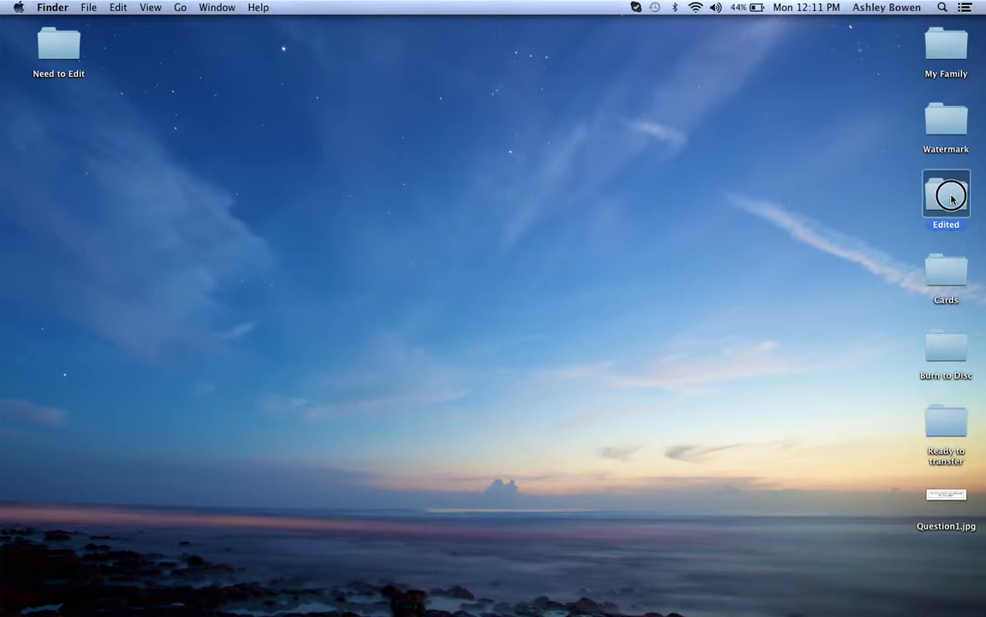
pyautogui.doubleClick(945, 196)
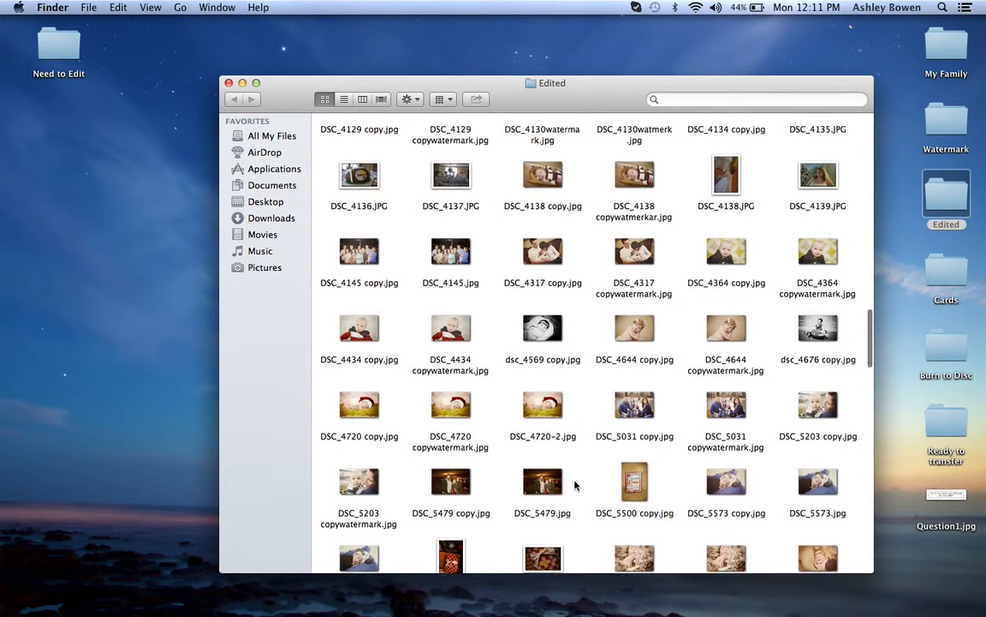
pyautogui.scroll(-3)
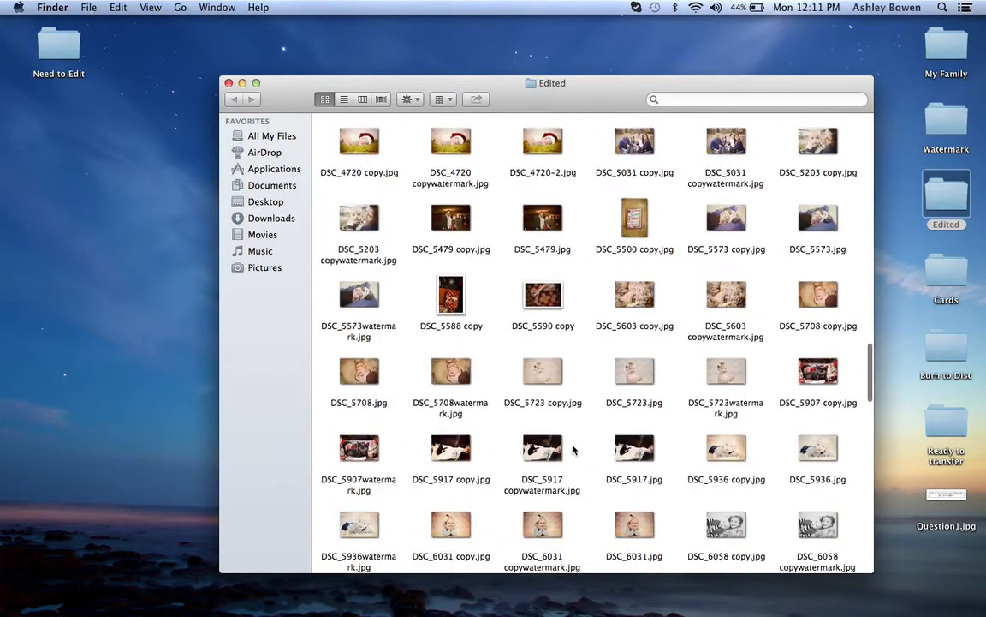
pyautogui.scroll(3)
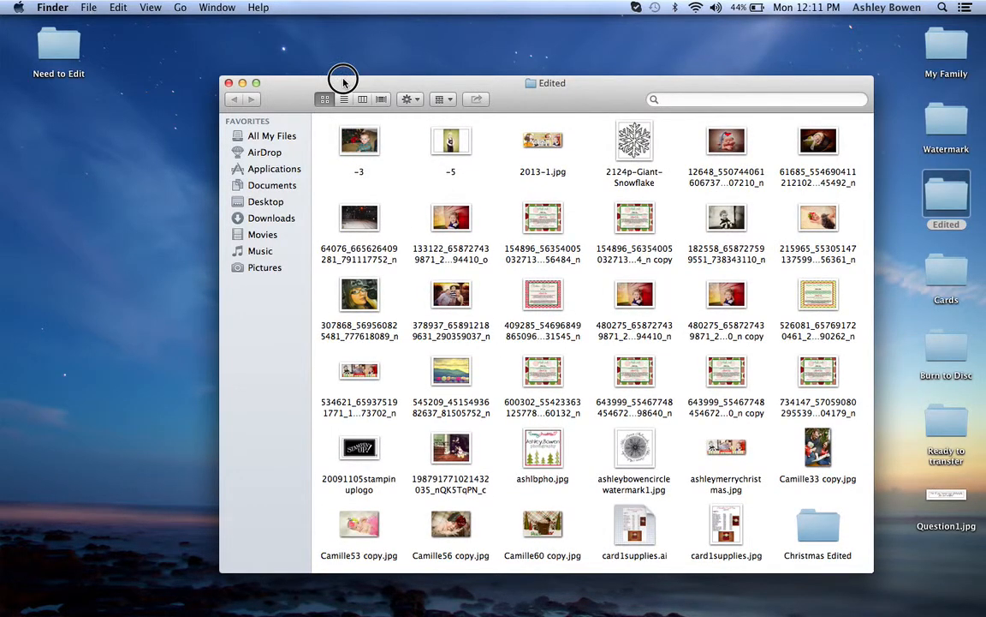
pyautogui.click(229, 82)
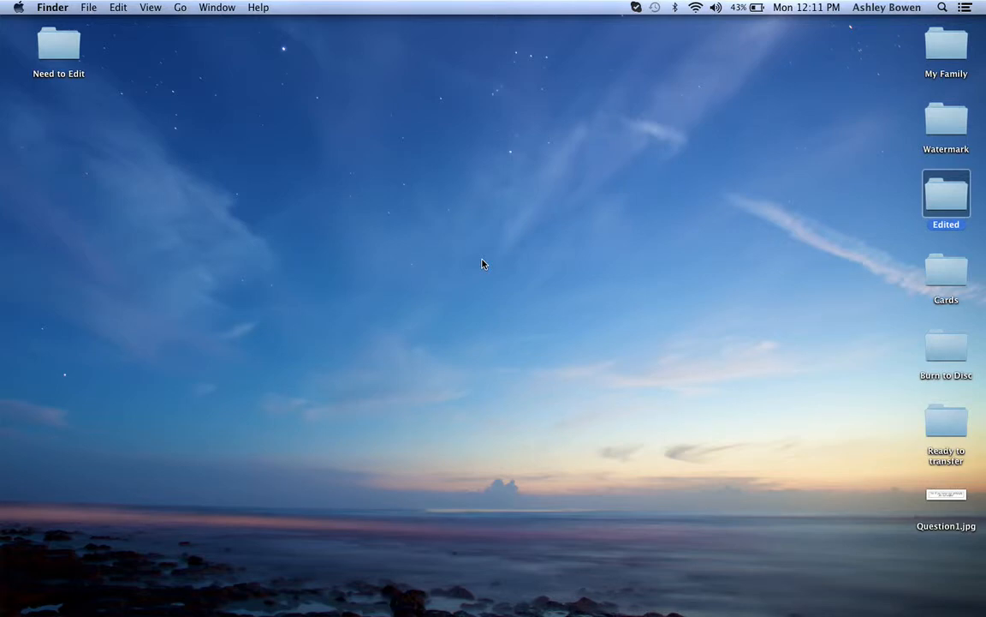
pyautogui.moveTo(208, 62)
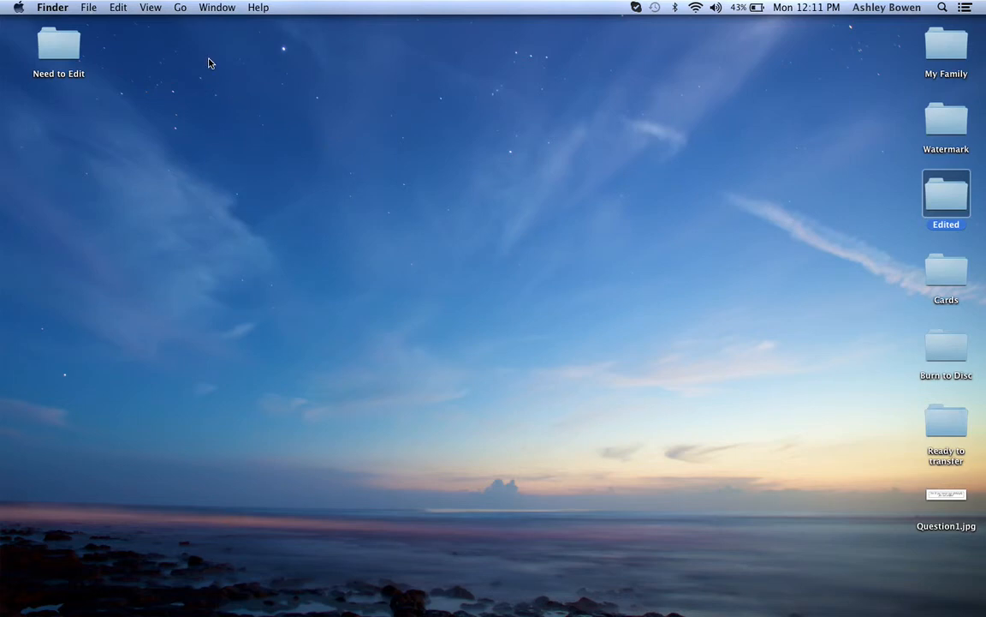